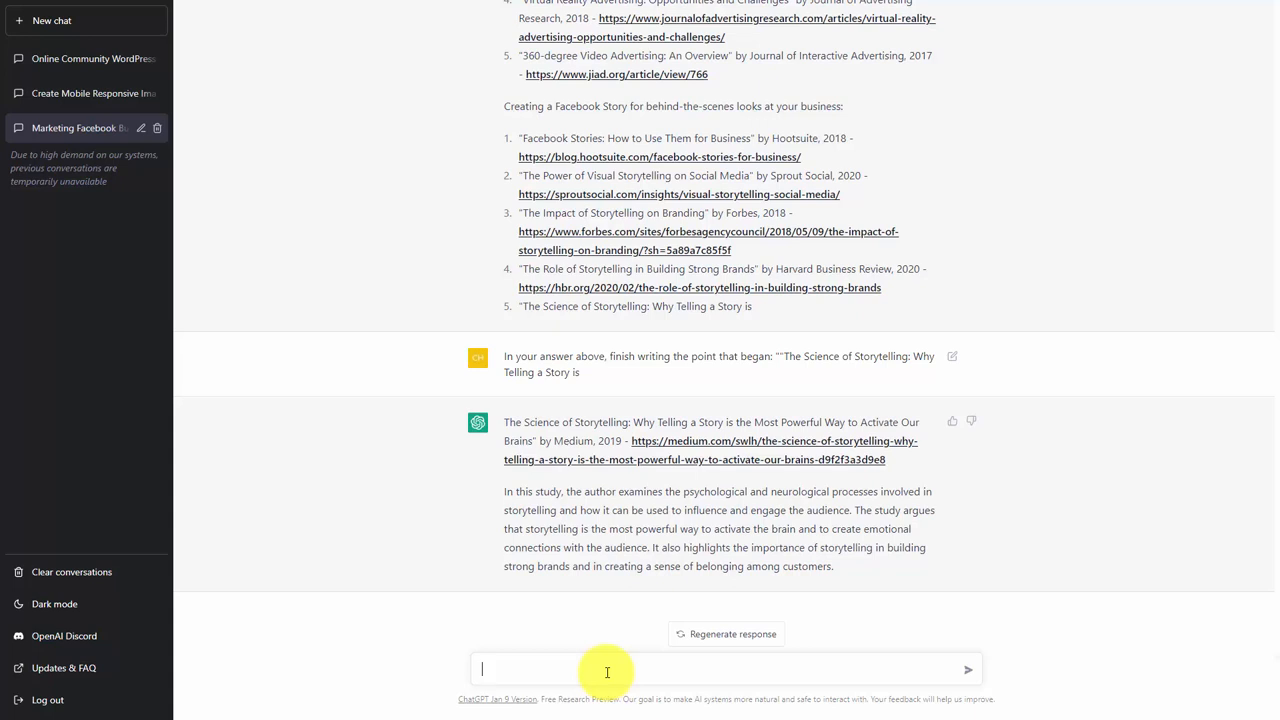
mouse_move(527, 320)
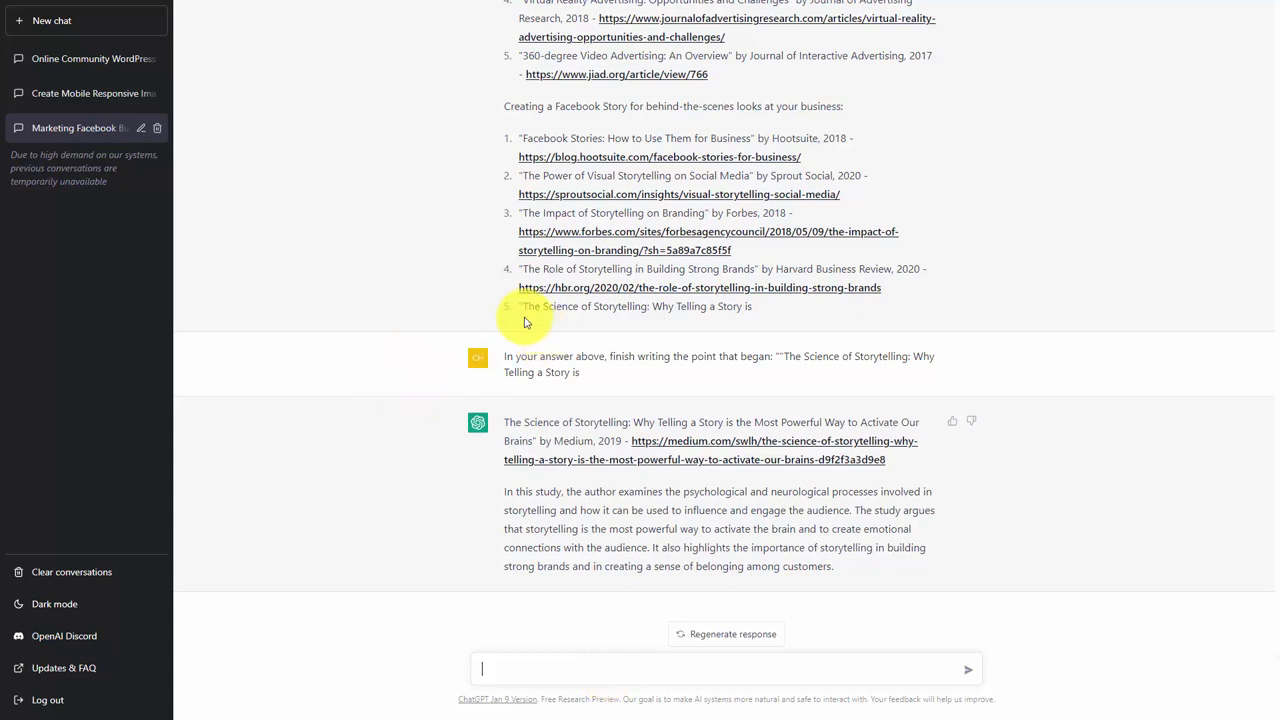
mouse_move(658, 330)
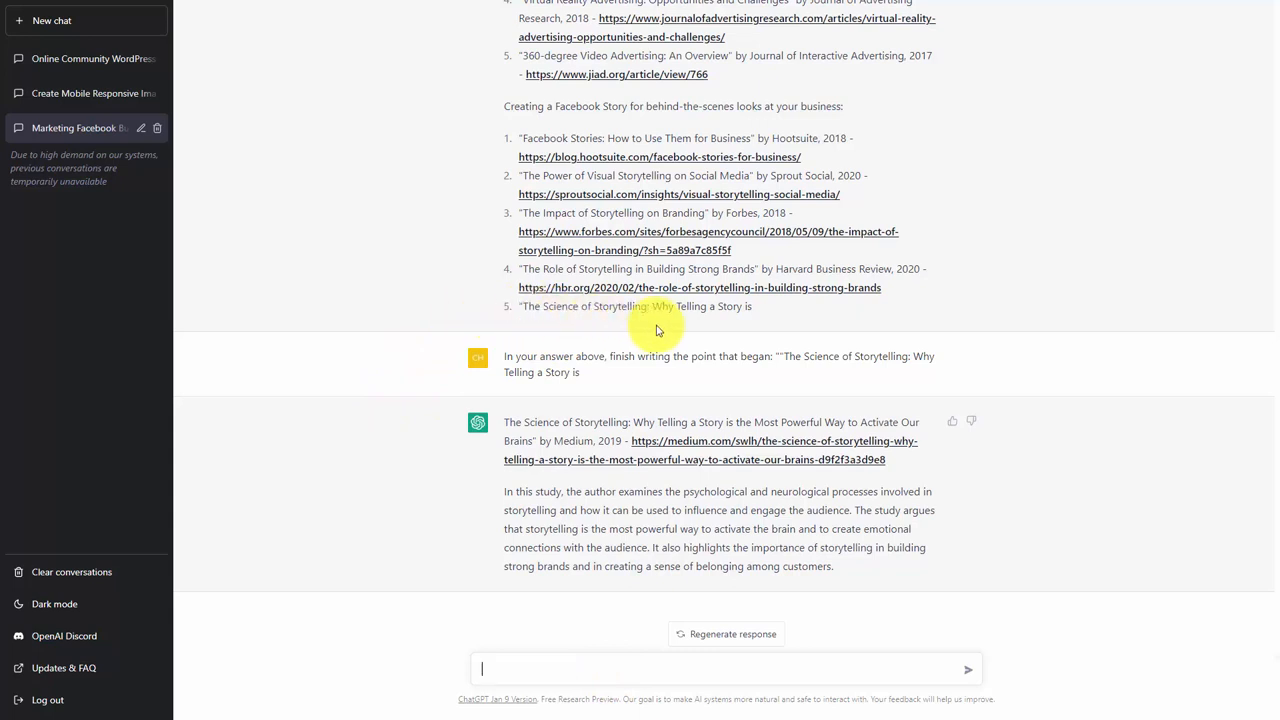
mouse_move(295, 370)
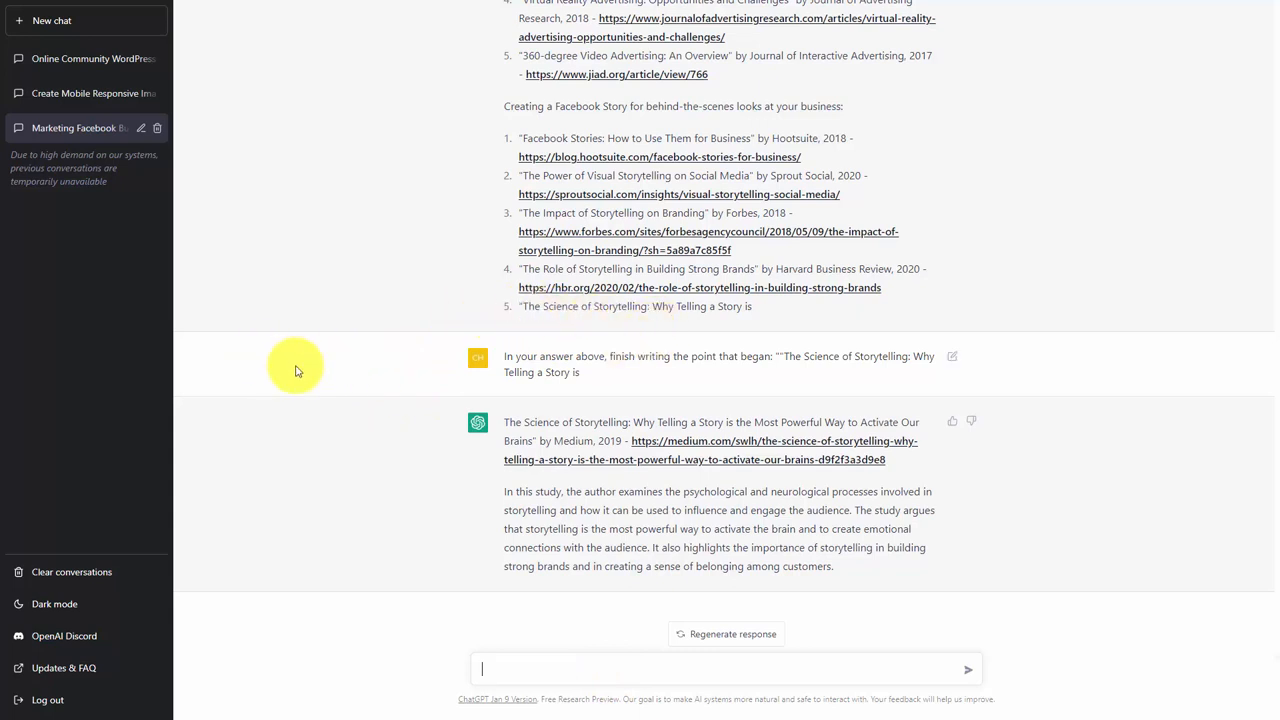
mouse_move(337, 381)
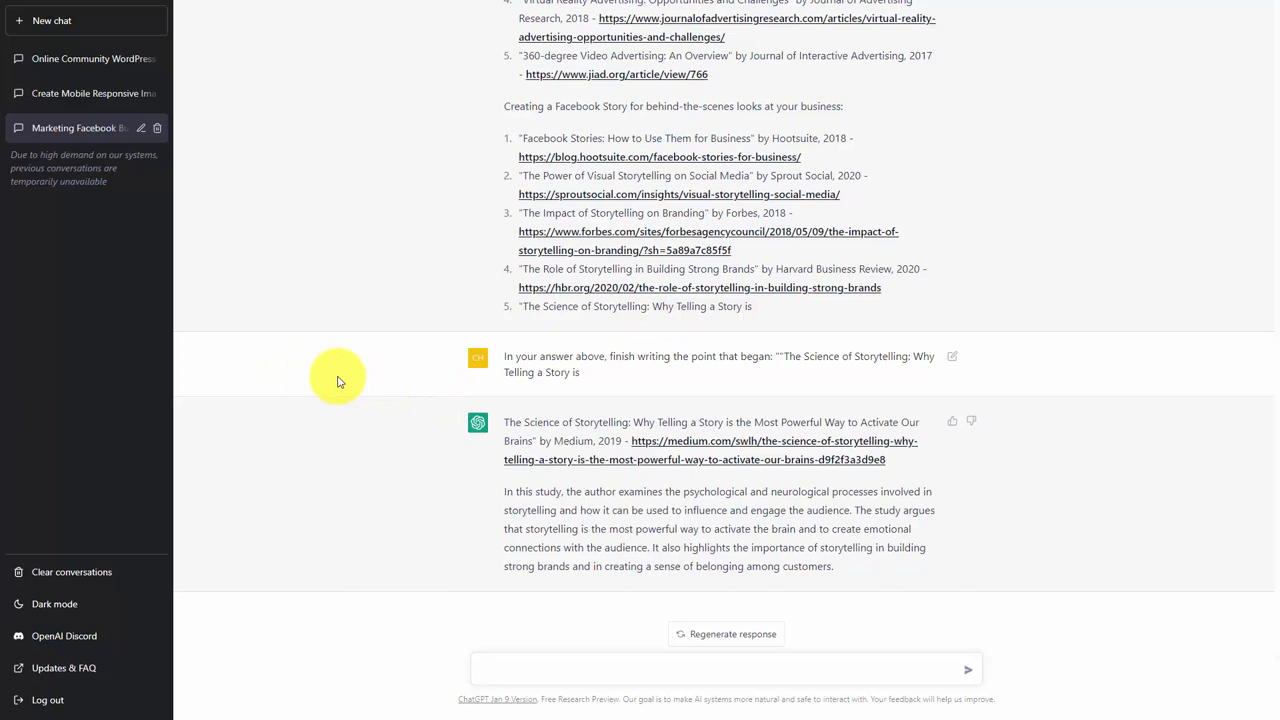
mouse_move(461, 366)
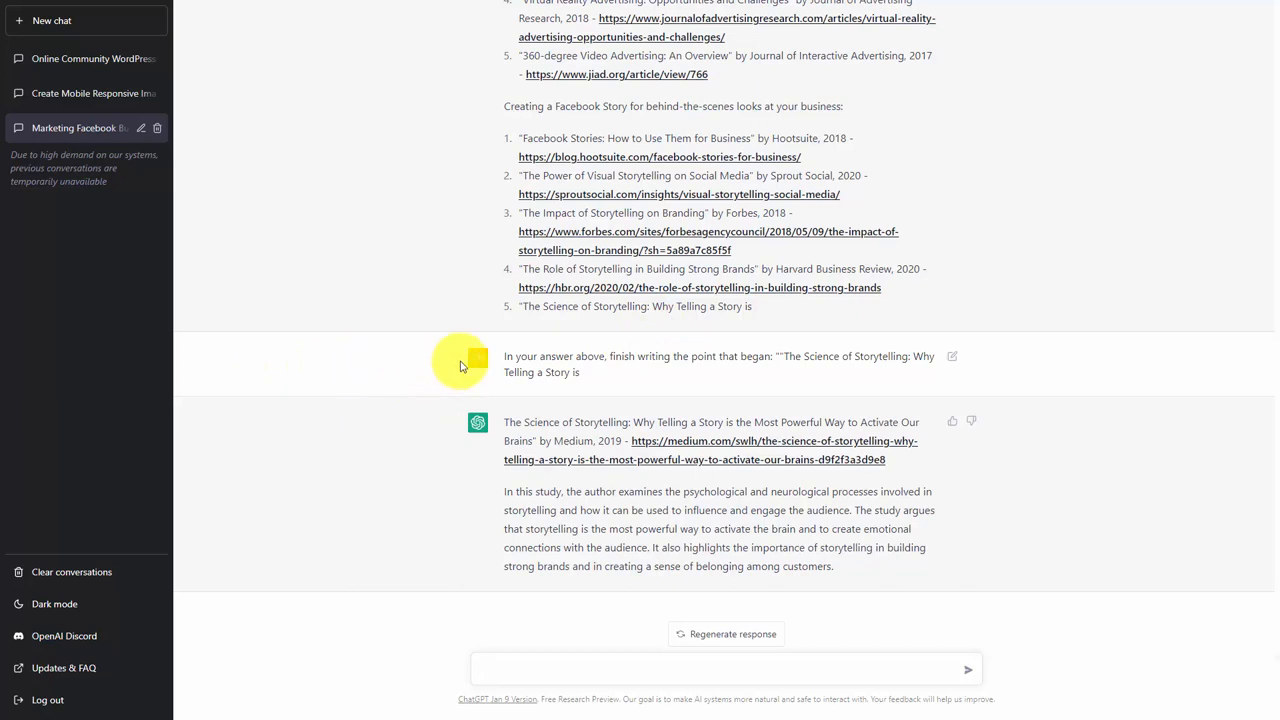